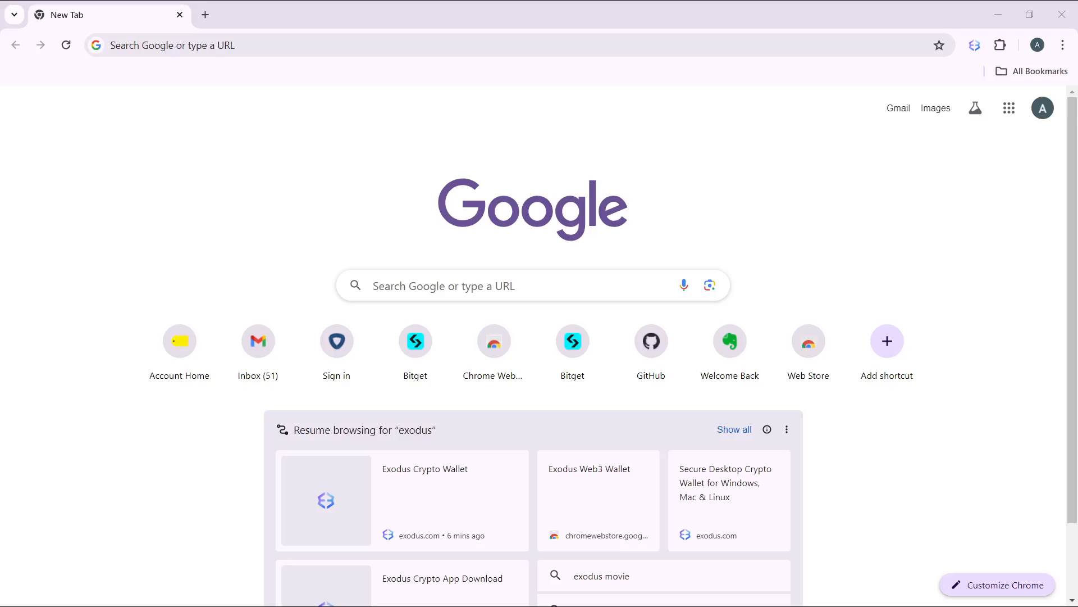
# - Search Google for "exodus" and choose the Exodus Crypto Wallet result at exodus.com
pyautogui.click(481, 46)
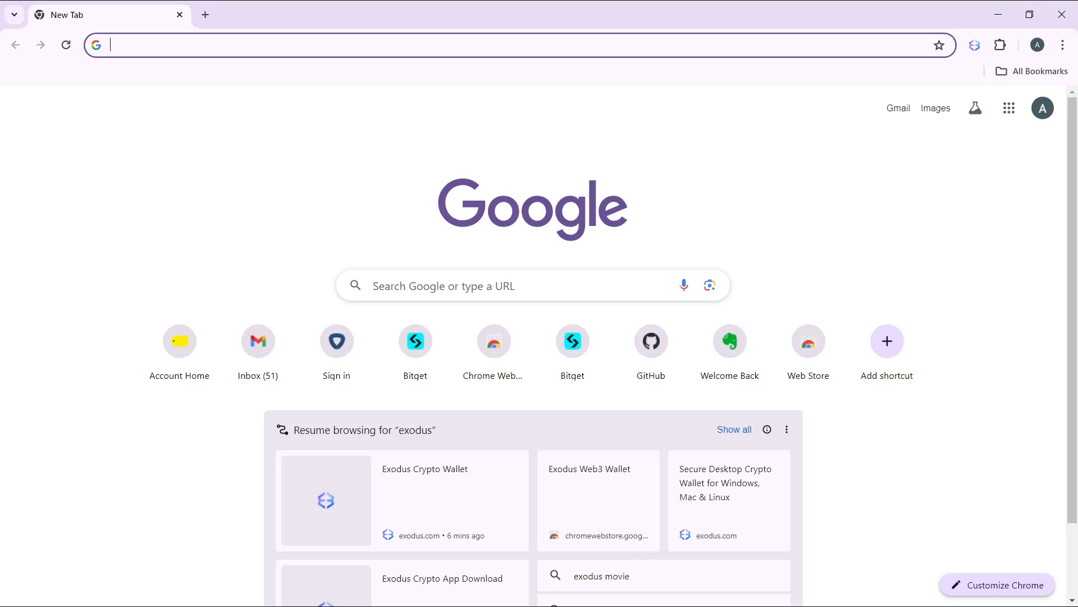
pyautogui.moveTo(690, 551)
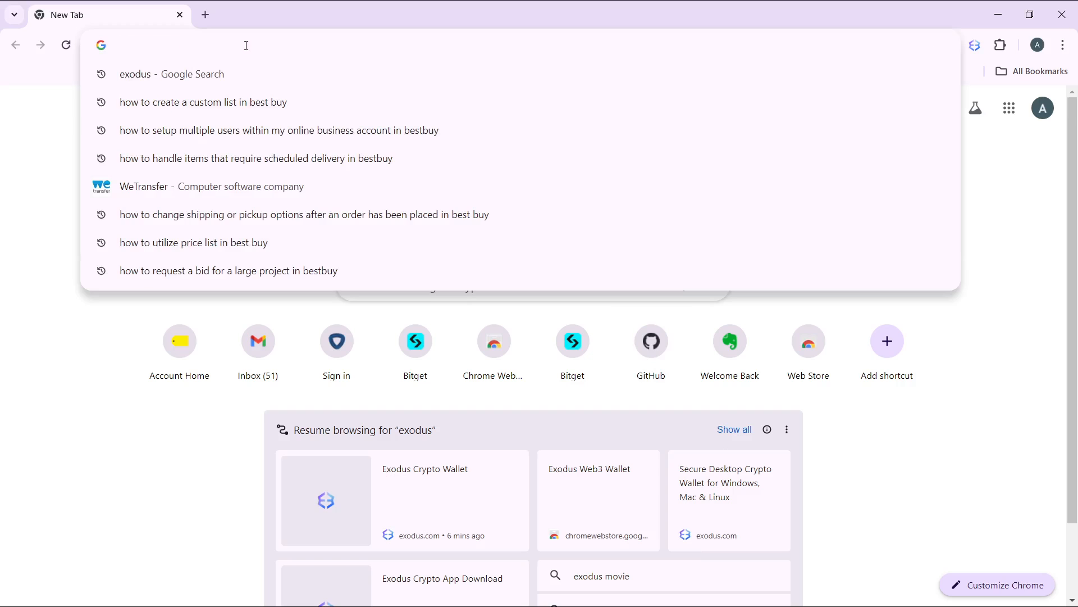
pyautogui.write('exodus')
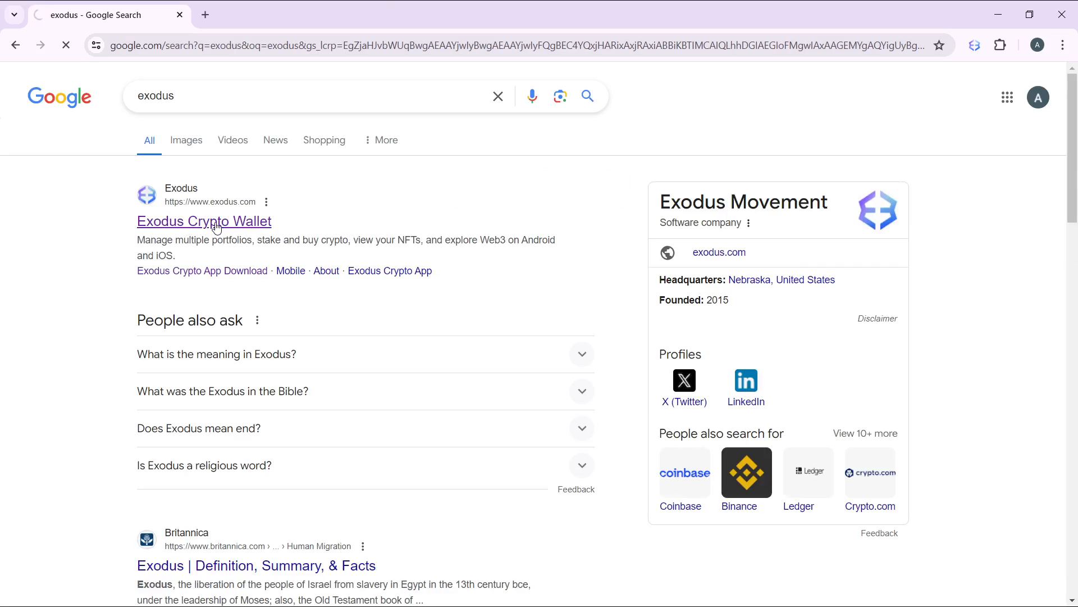
pyautogui.click(203, 220)
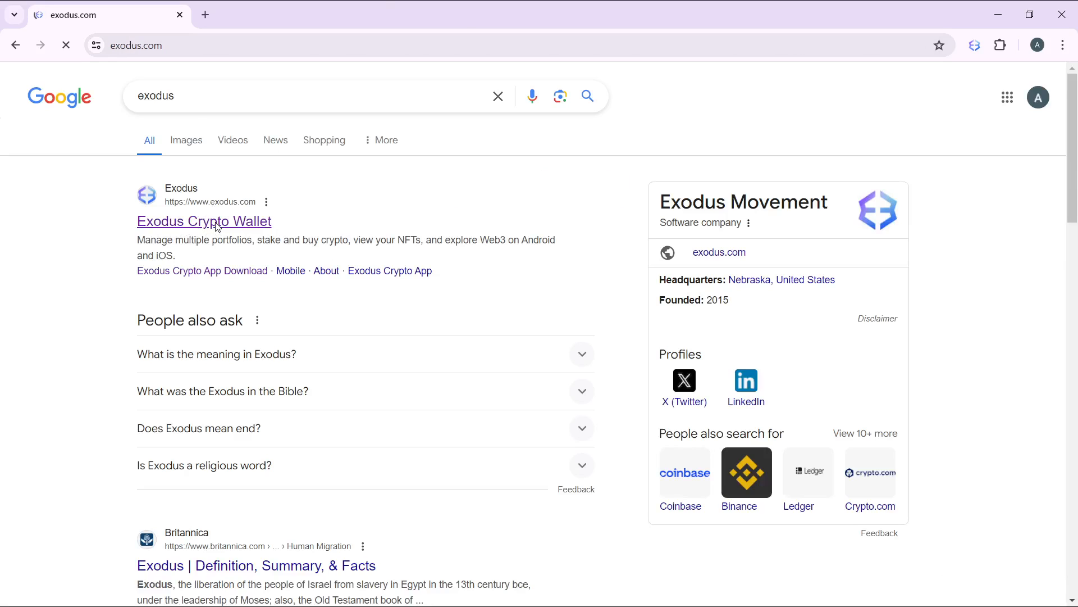
# - Load the Exodus Bitcoin & Crypto Wallet homepage at exodus.com
pyautogui.click(203, 221)
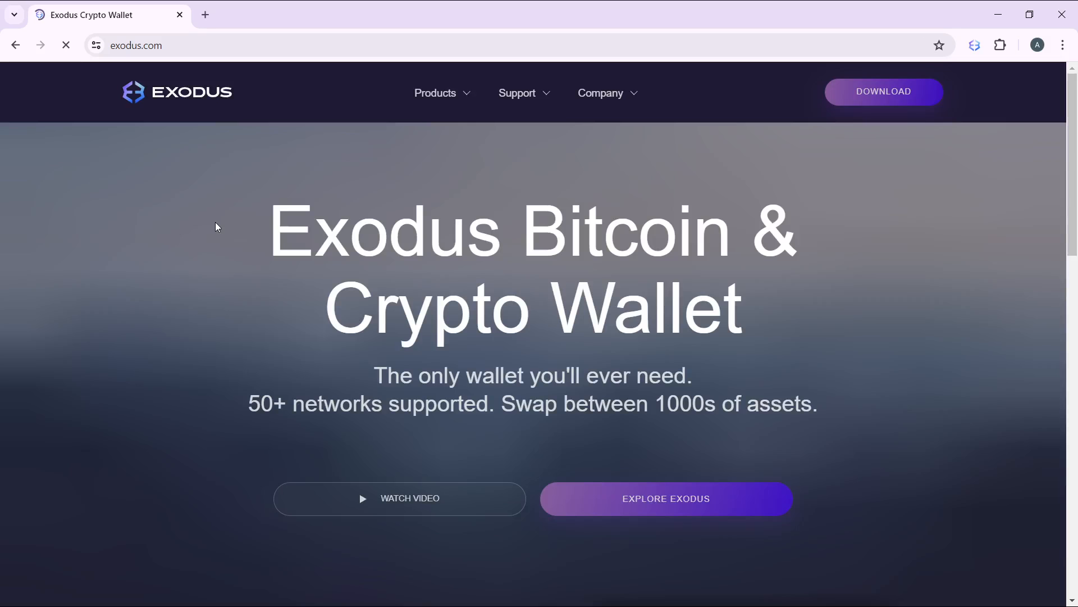
pyautogui.moveTo(230, 206)
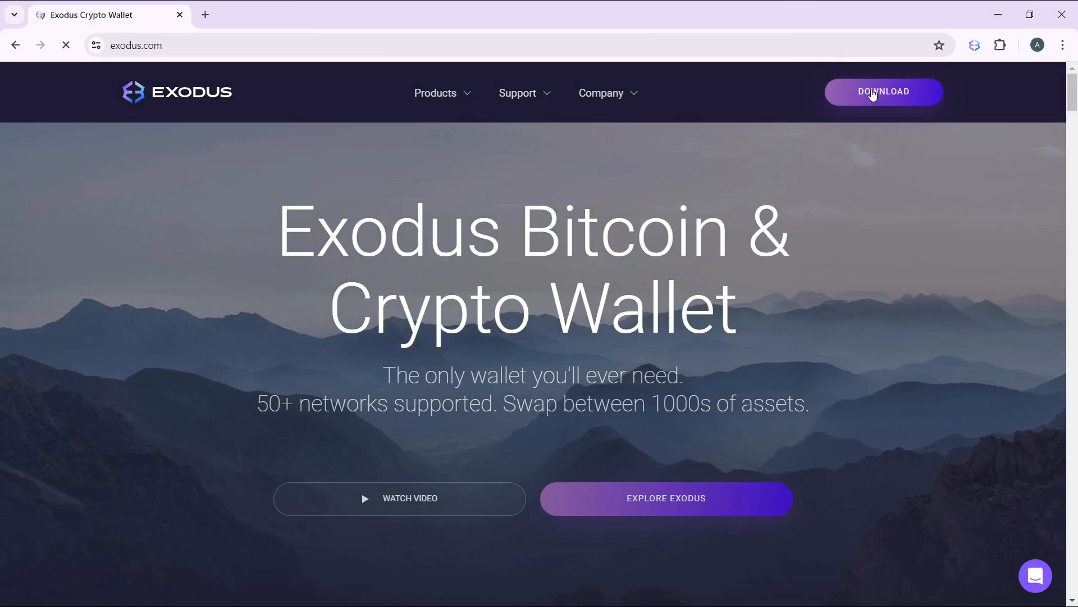
# - Go to exodus.com/download with Desktop, Mobile and Web3 Wallet options
pyautogui.click(883, 91)
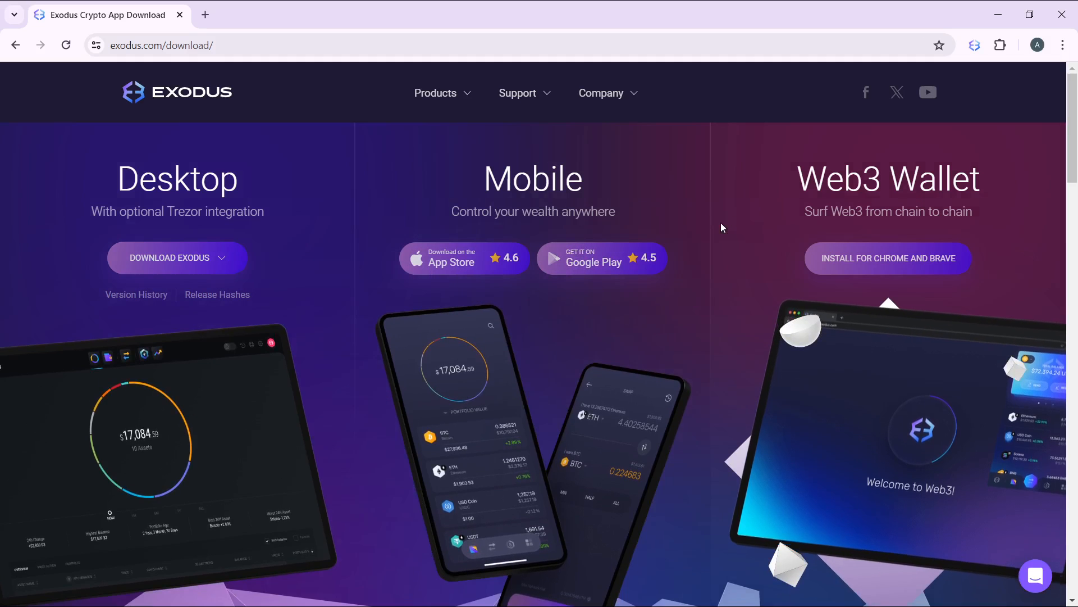
pyautogui.moveTo(918, 264)
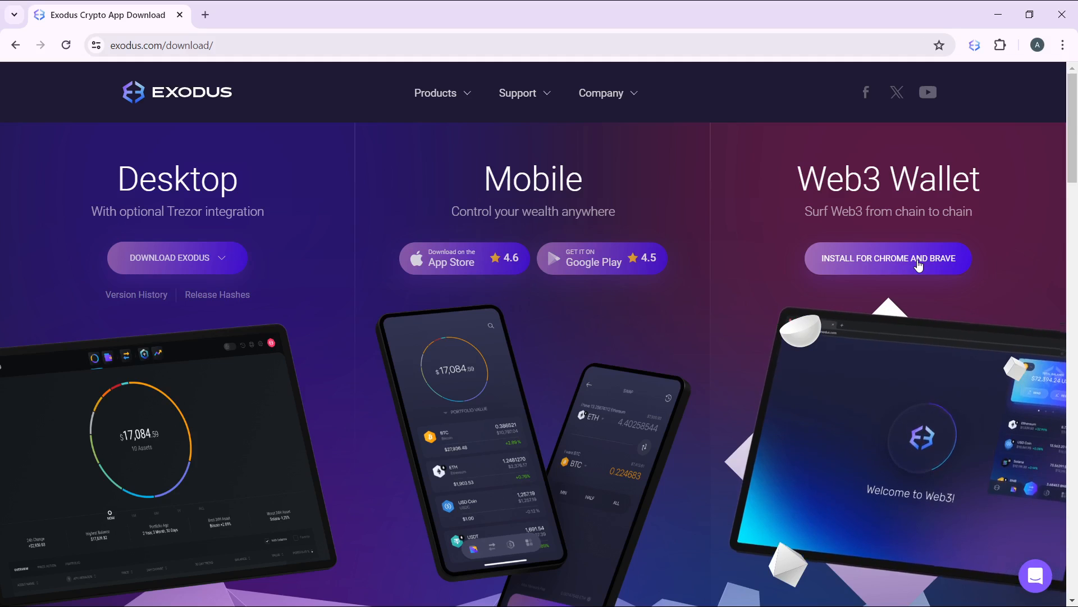
# - Install the Exodus Web3 Wallet for Chrome via its Chrome Web Store listing
pyautogui.click(888, 258)
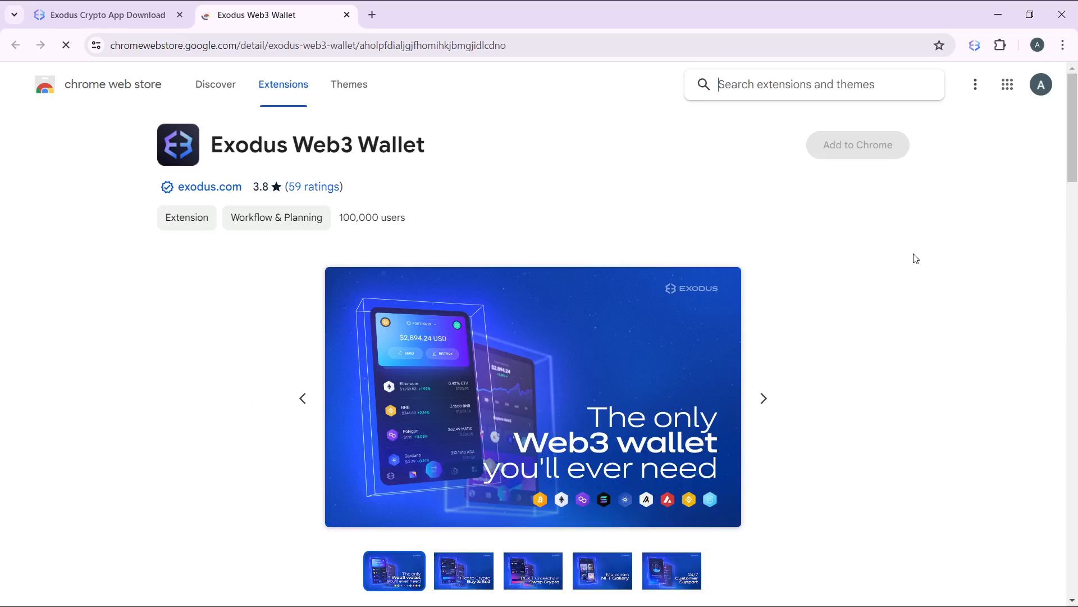
pyautogui.click(857, 144)
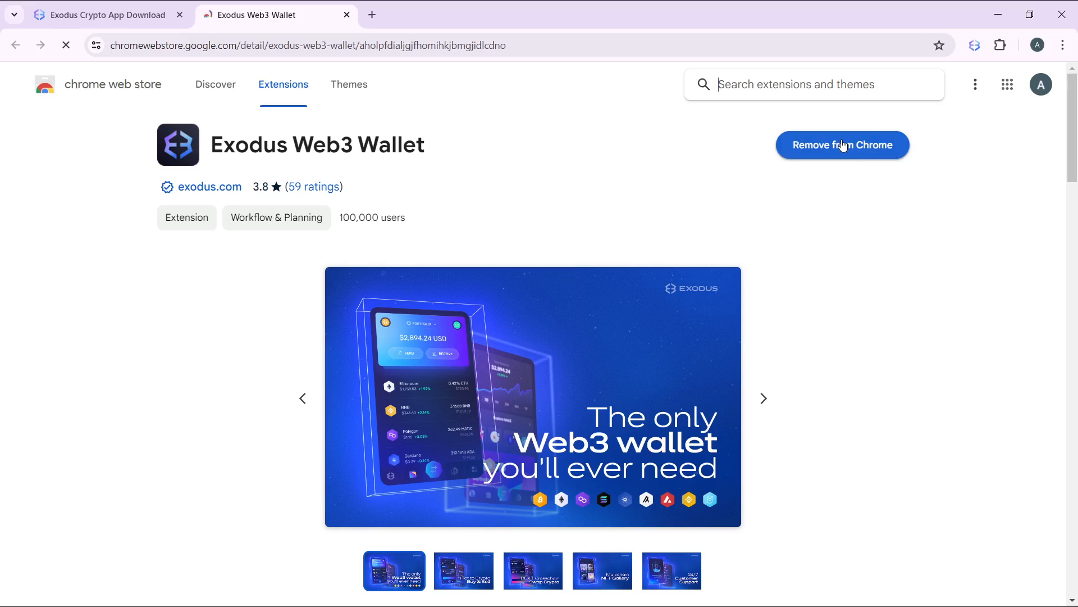
pyautogui.moveTo(1001, 46)
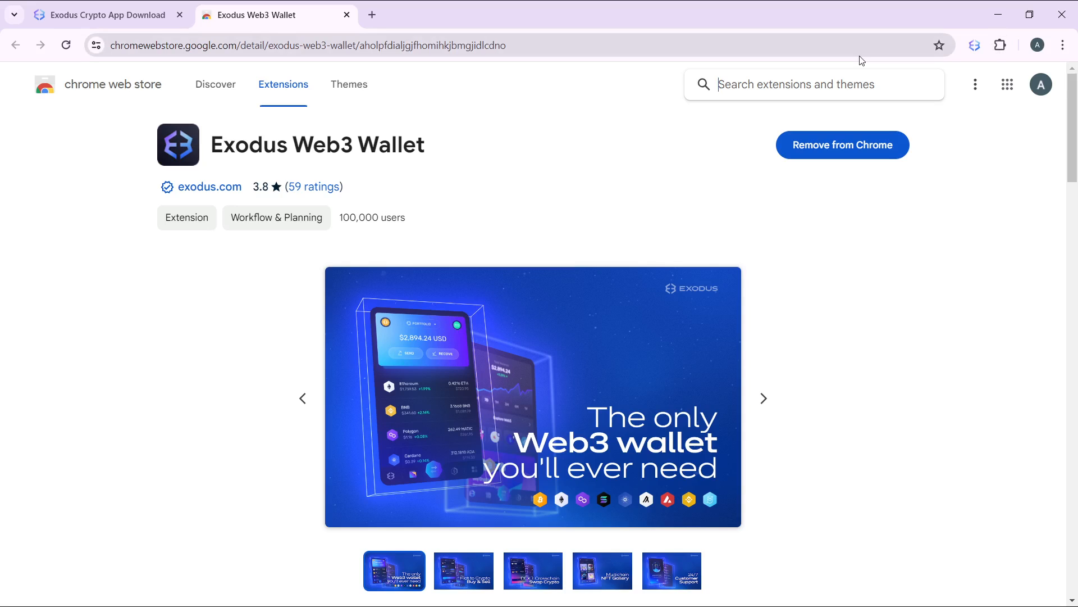
pyautogui.moveTo(899, 68)
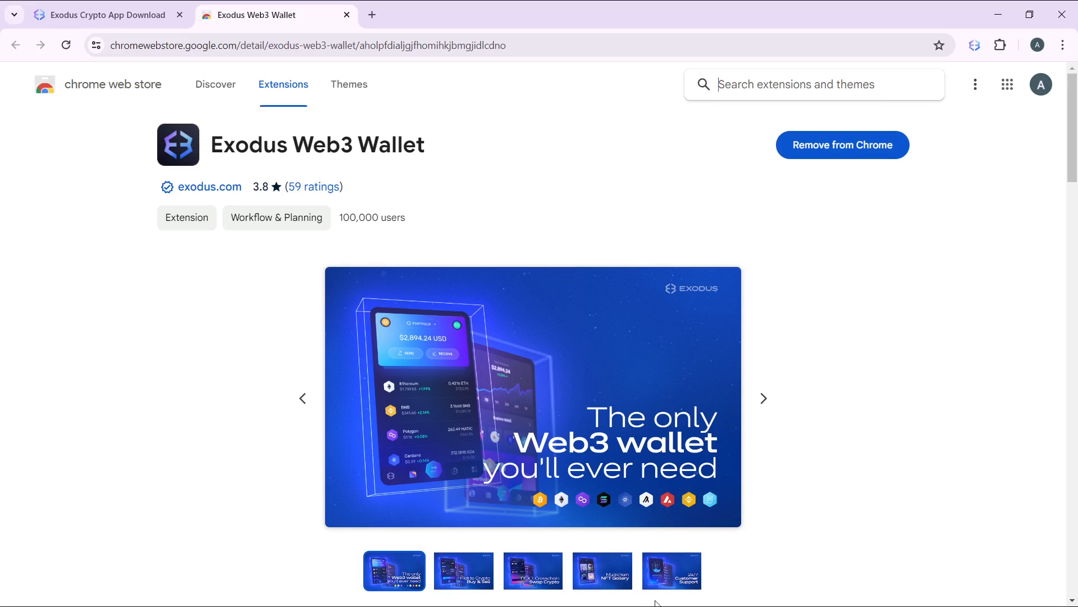
pyautogui.moveTo(645, 593)
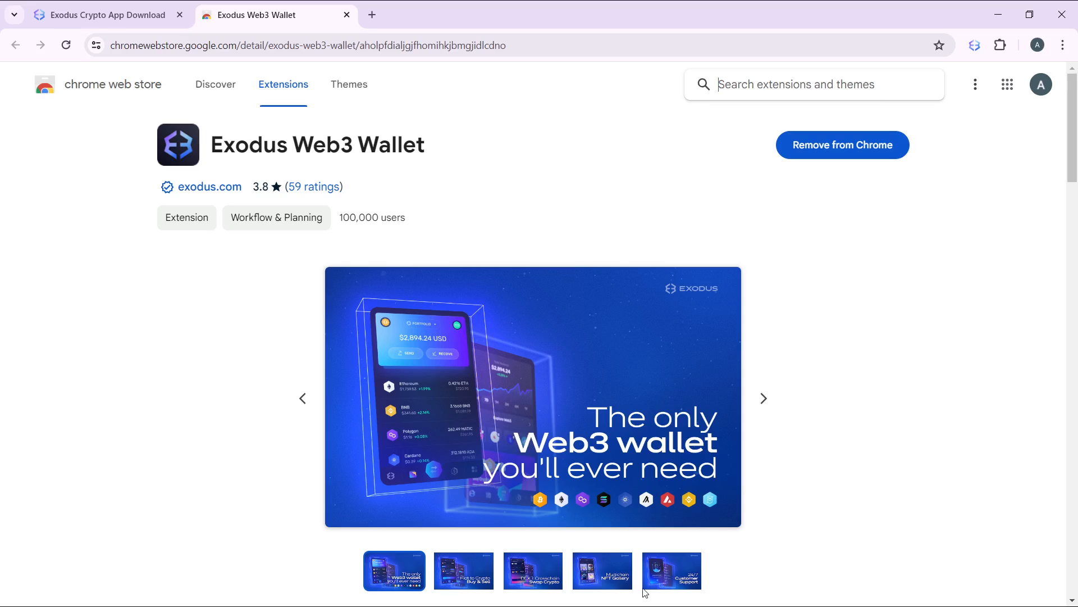